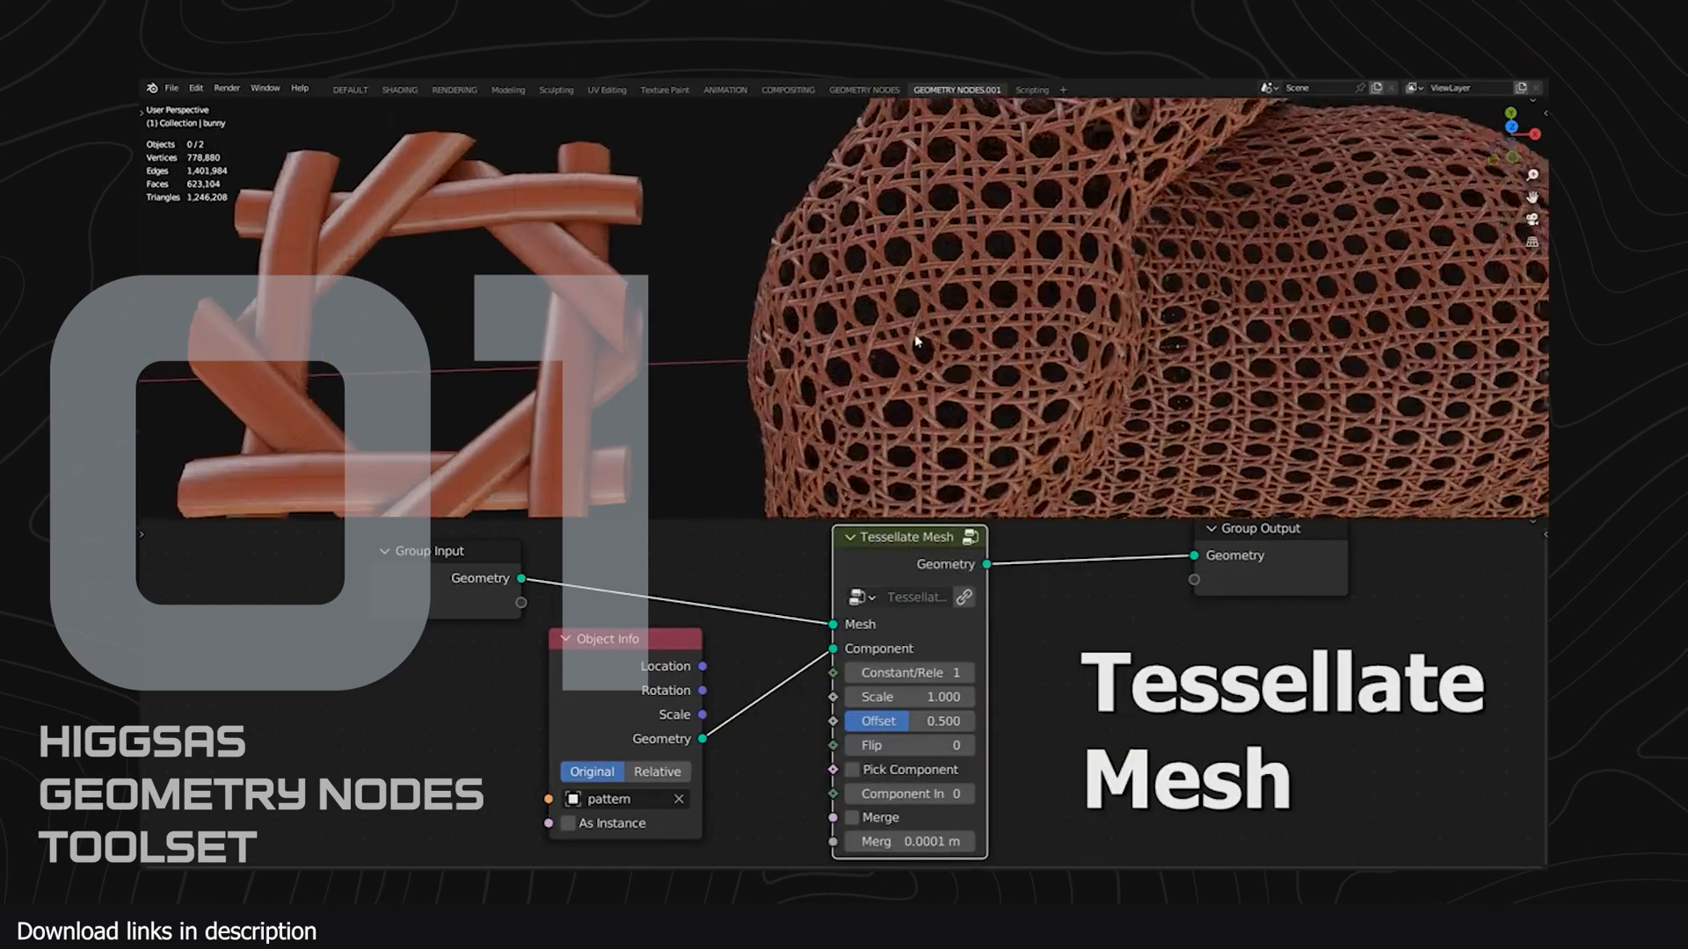
# Wire the Geometry Visualizer node between Group Input and Output to label Suzanne's element indices.
pyautogui.click(851, 817)
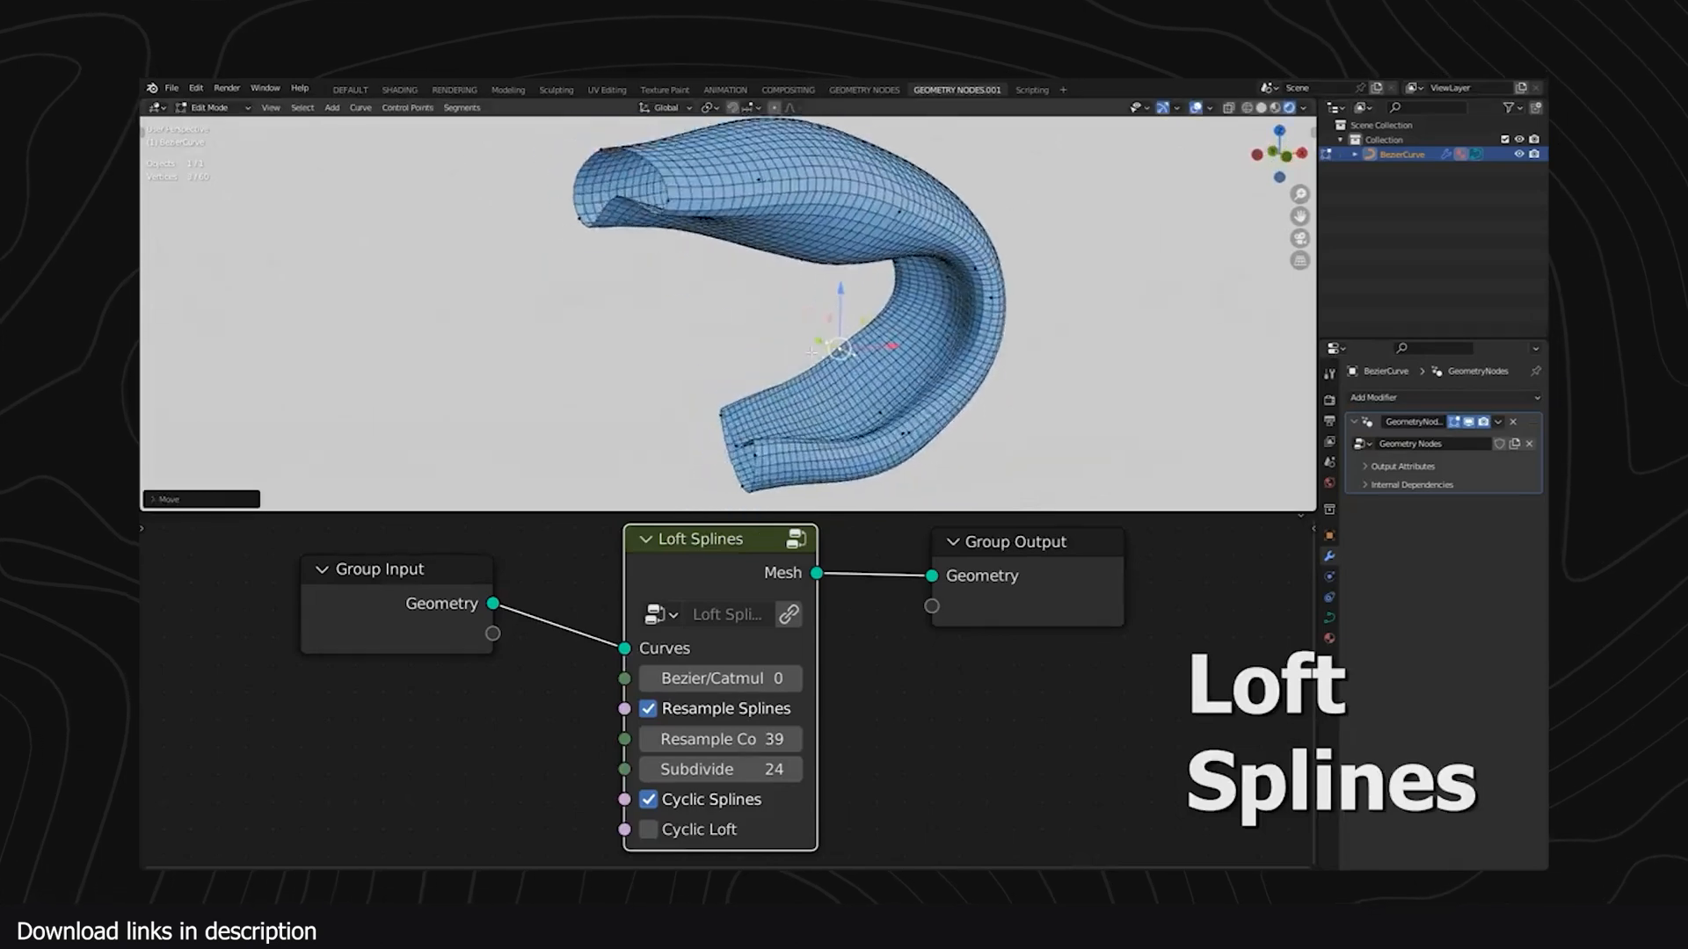
pyautogui.click(647, 828)
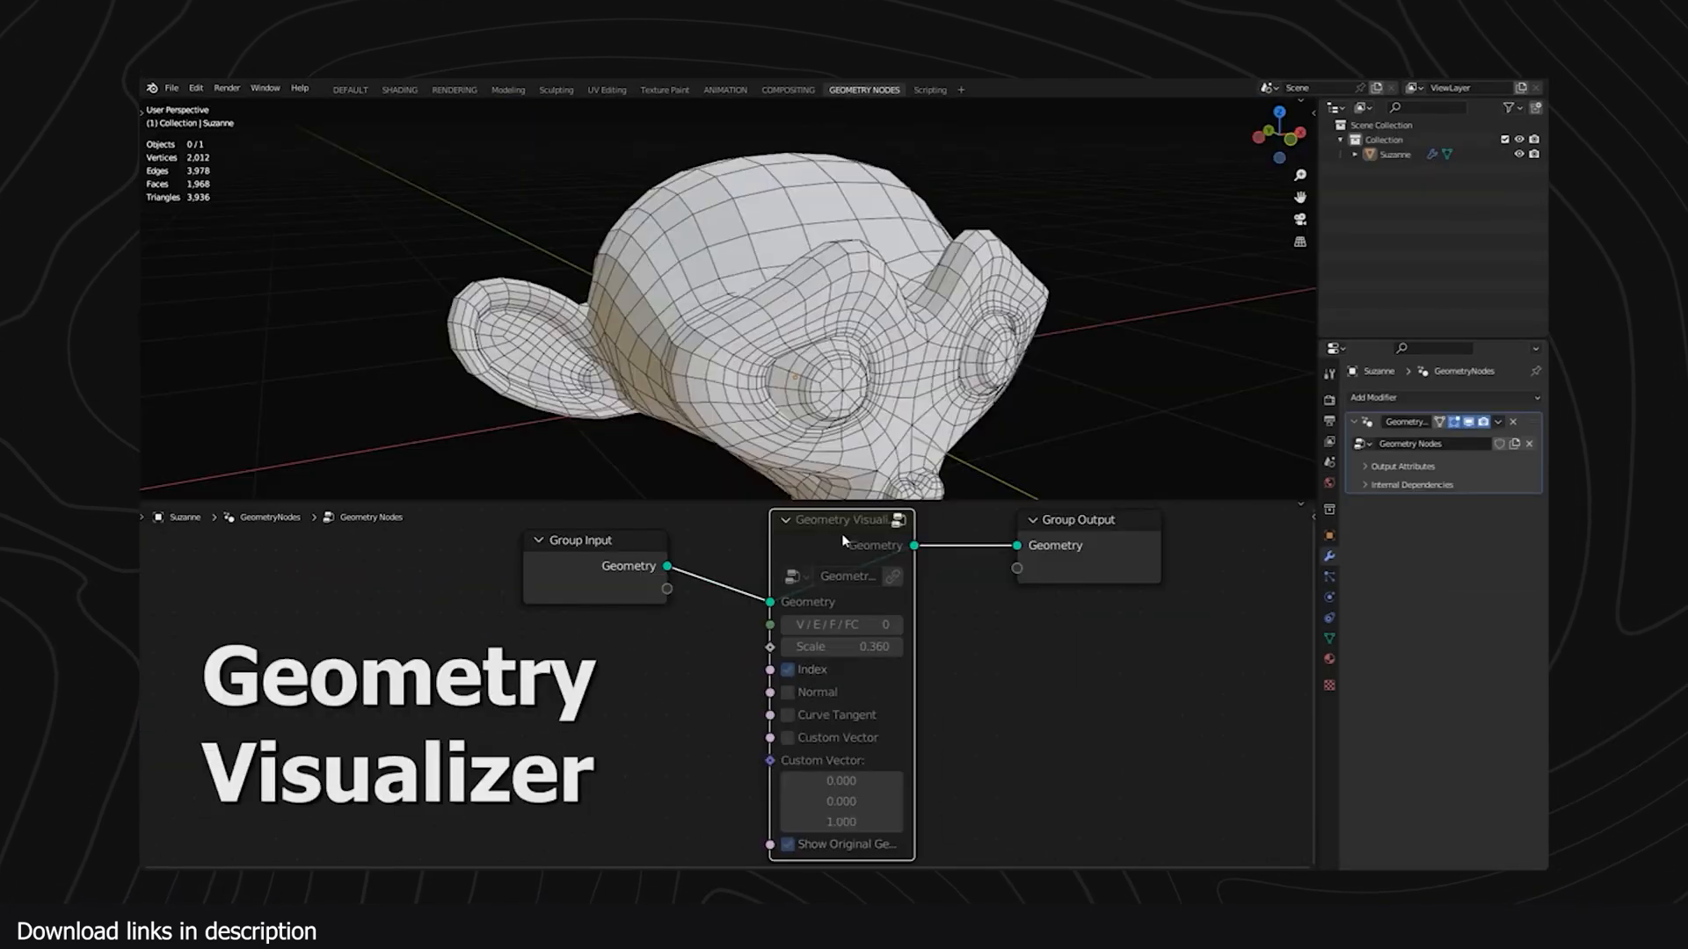
pyautogui.click(788, 668)
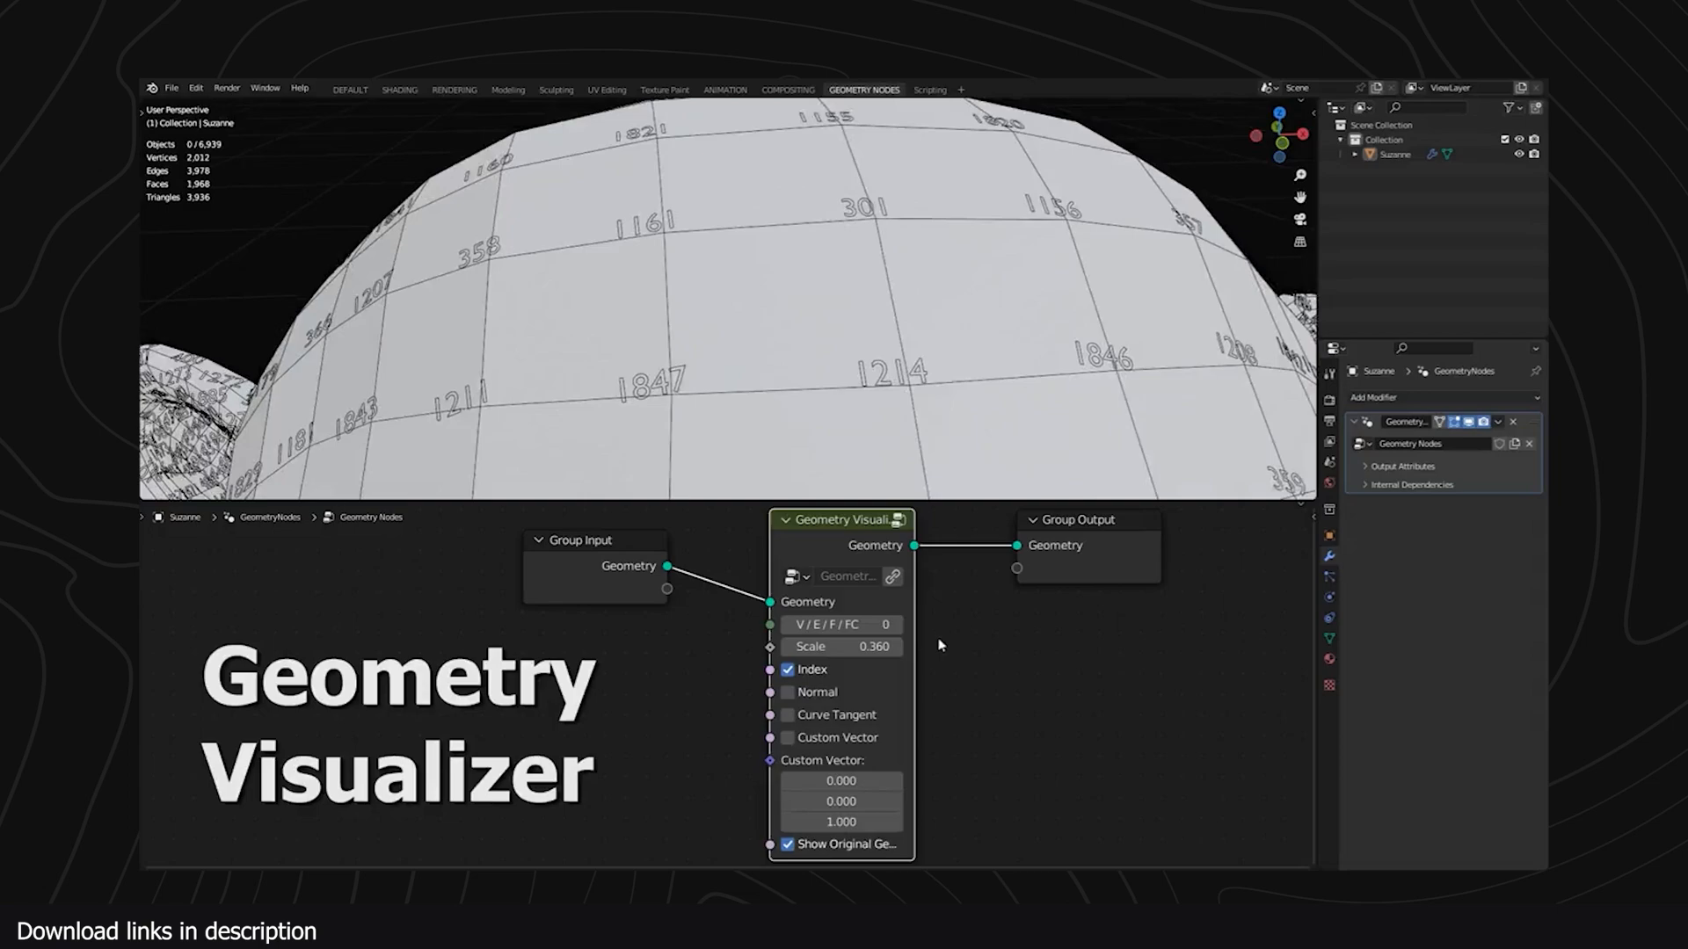
pyautogui.click(841, 624)
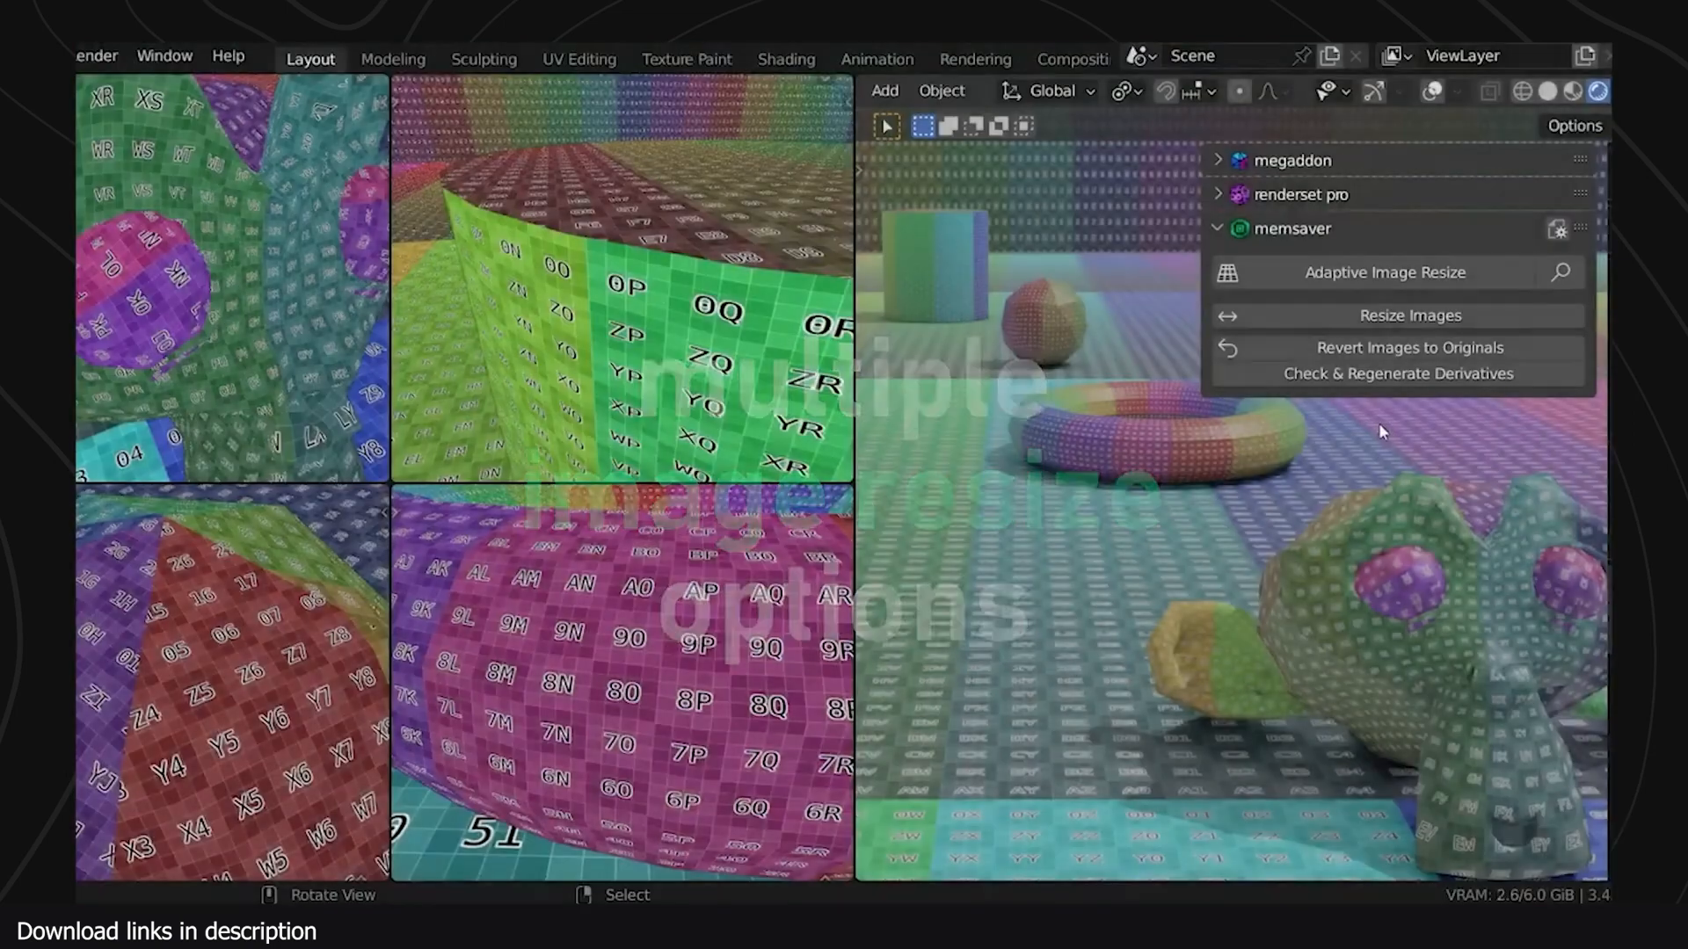
# Run Adaptive Image Resize on scene objects with quality factor 2.00 and 4096 maximum size.
pyautogui.click(1384, 271)
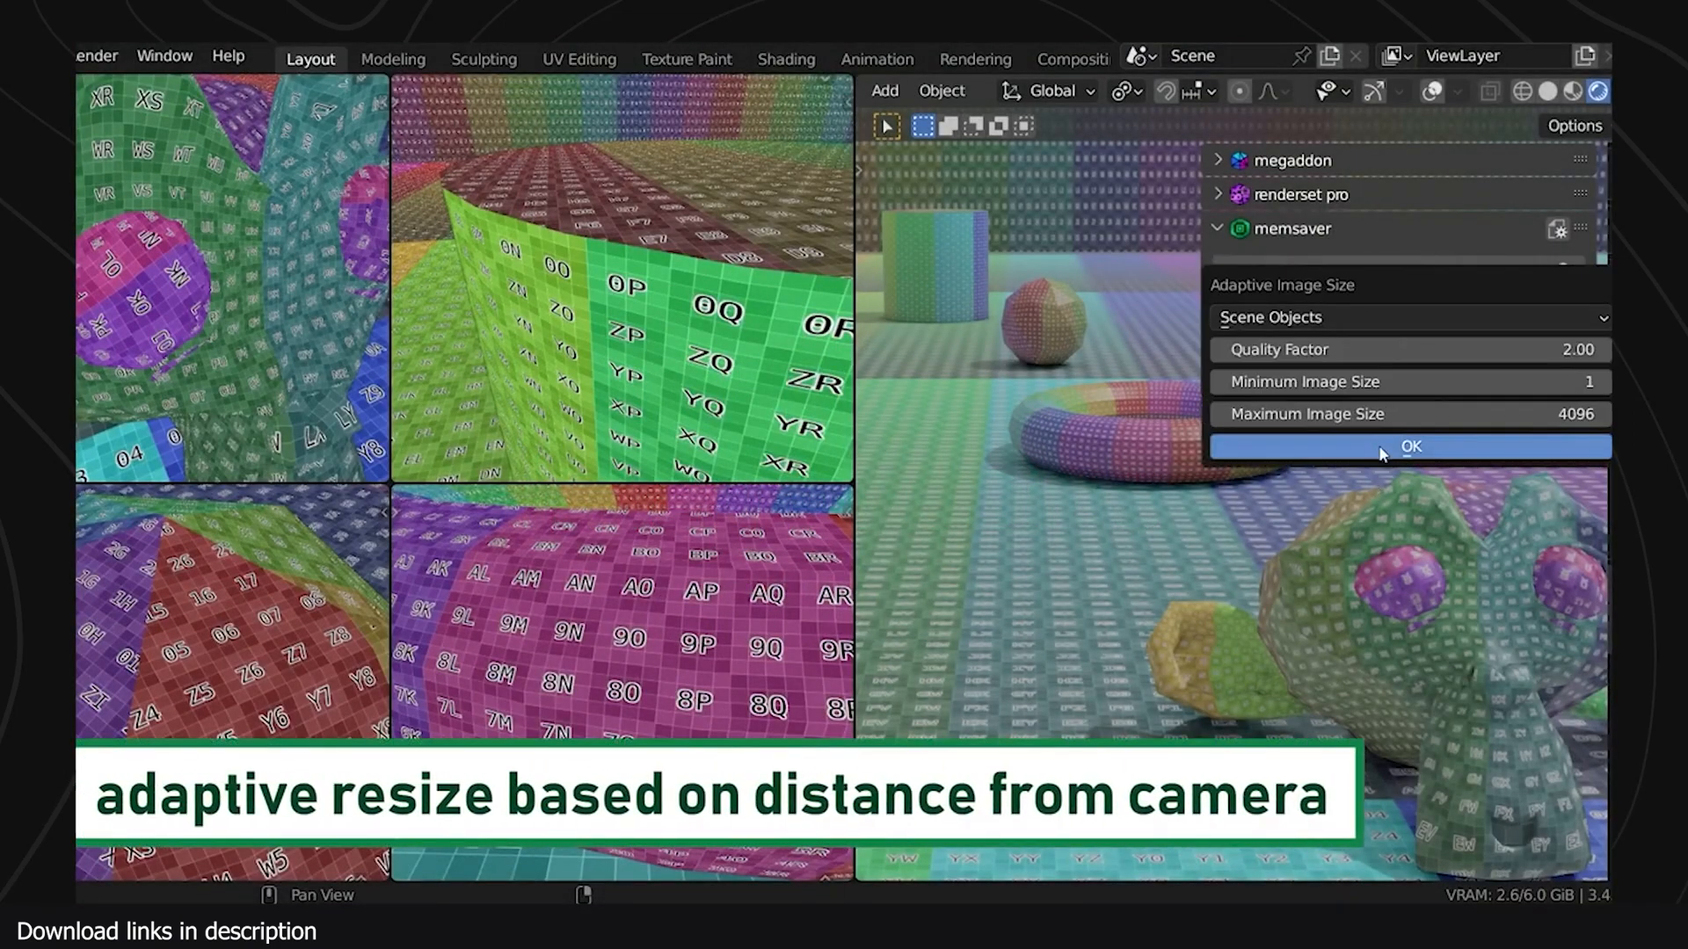
pyautogui.click(1410, 446)
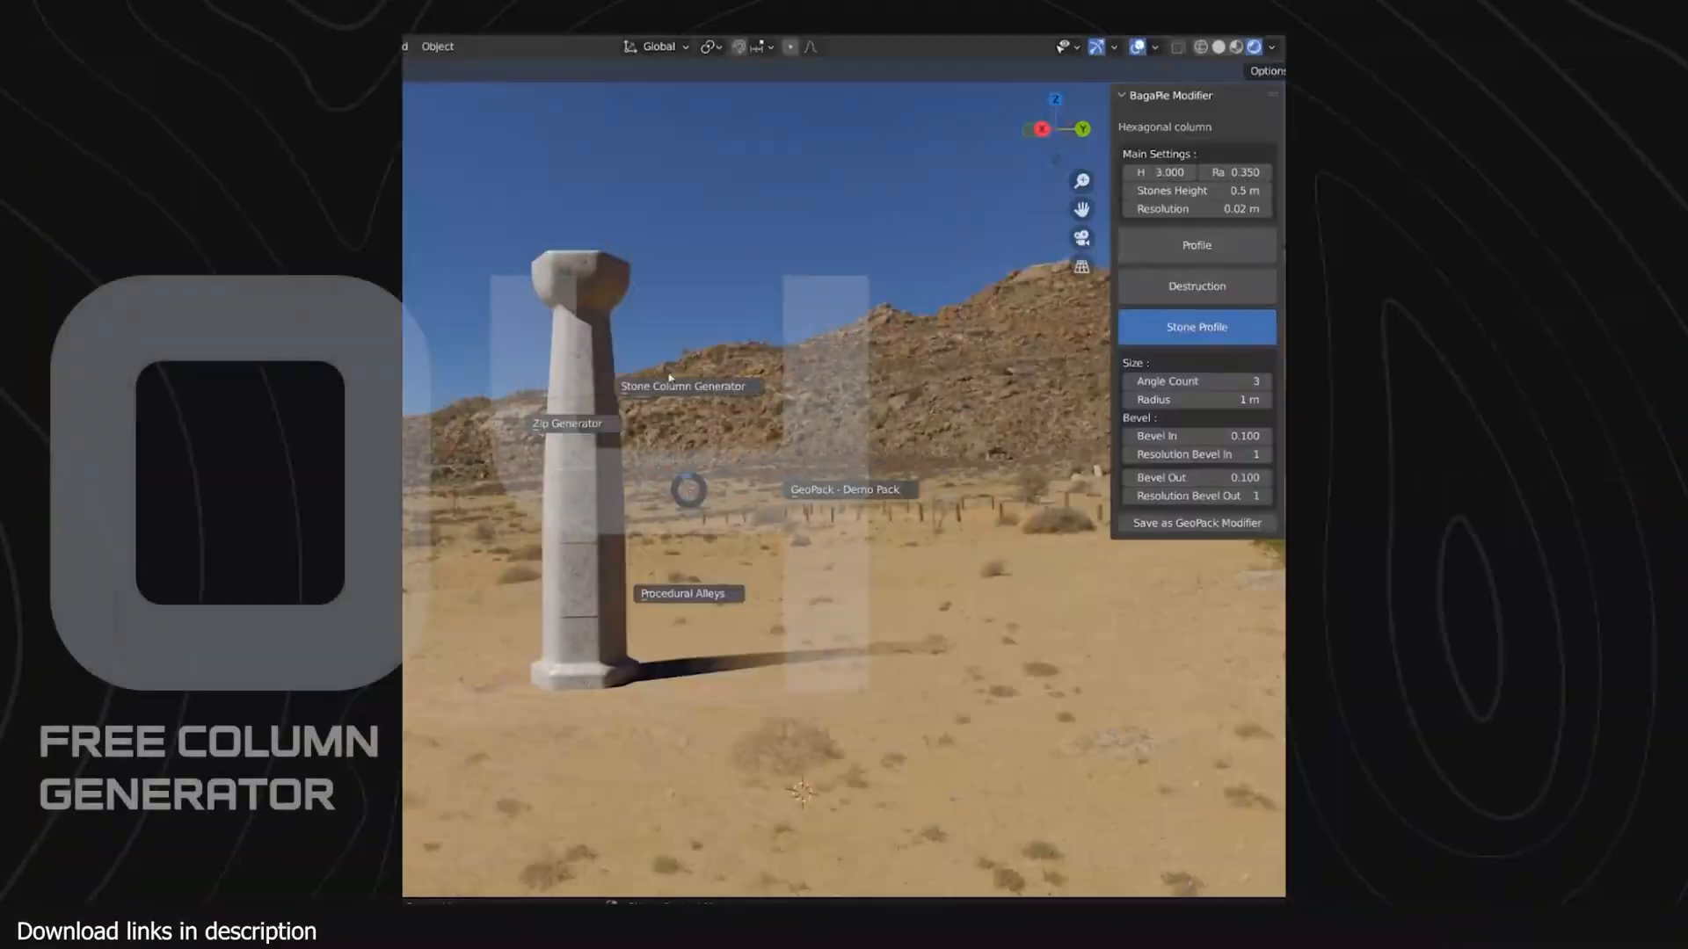
# Pick a rounded column preset and reshape its Column Profile curve in the BagaPie modifier.
pyautogui.click(1196, 285)
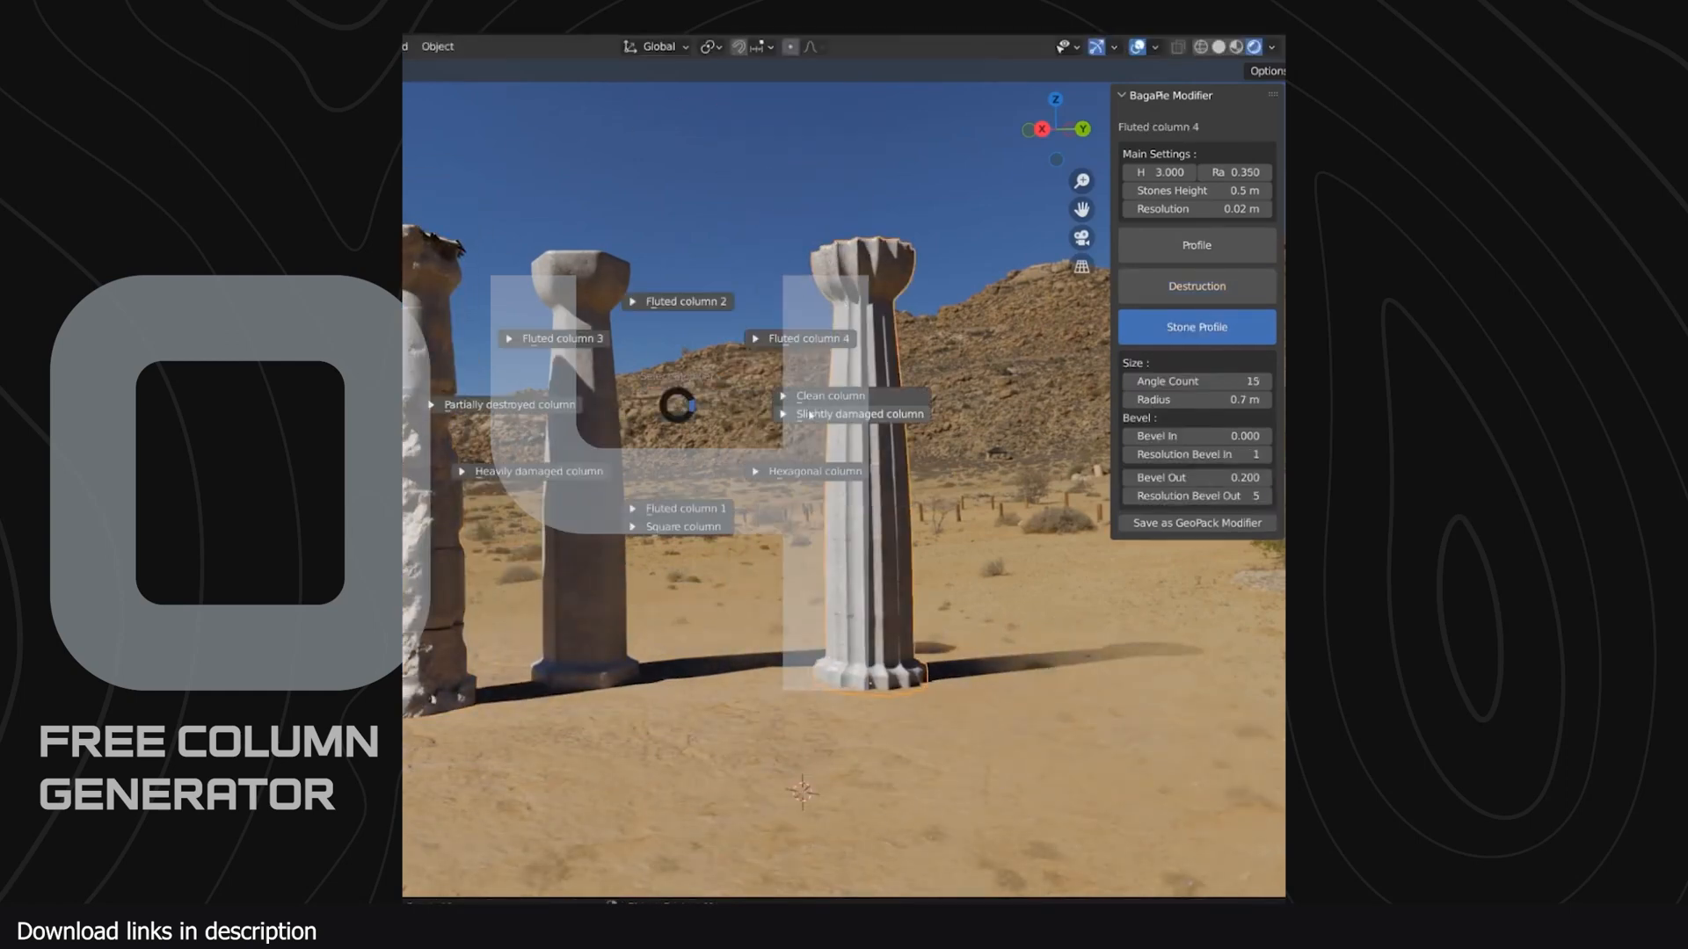
pyautogui.click(563, 337)
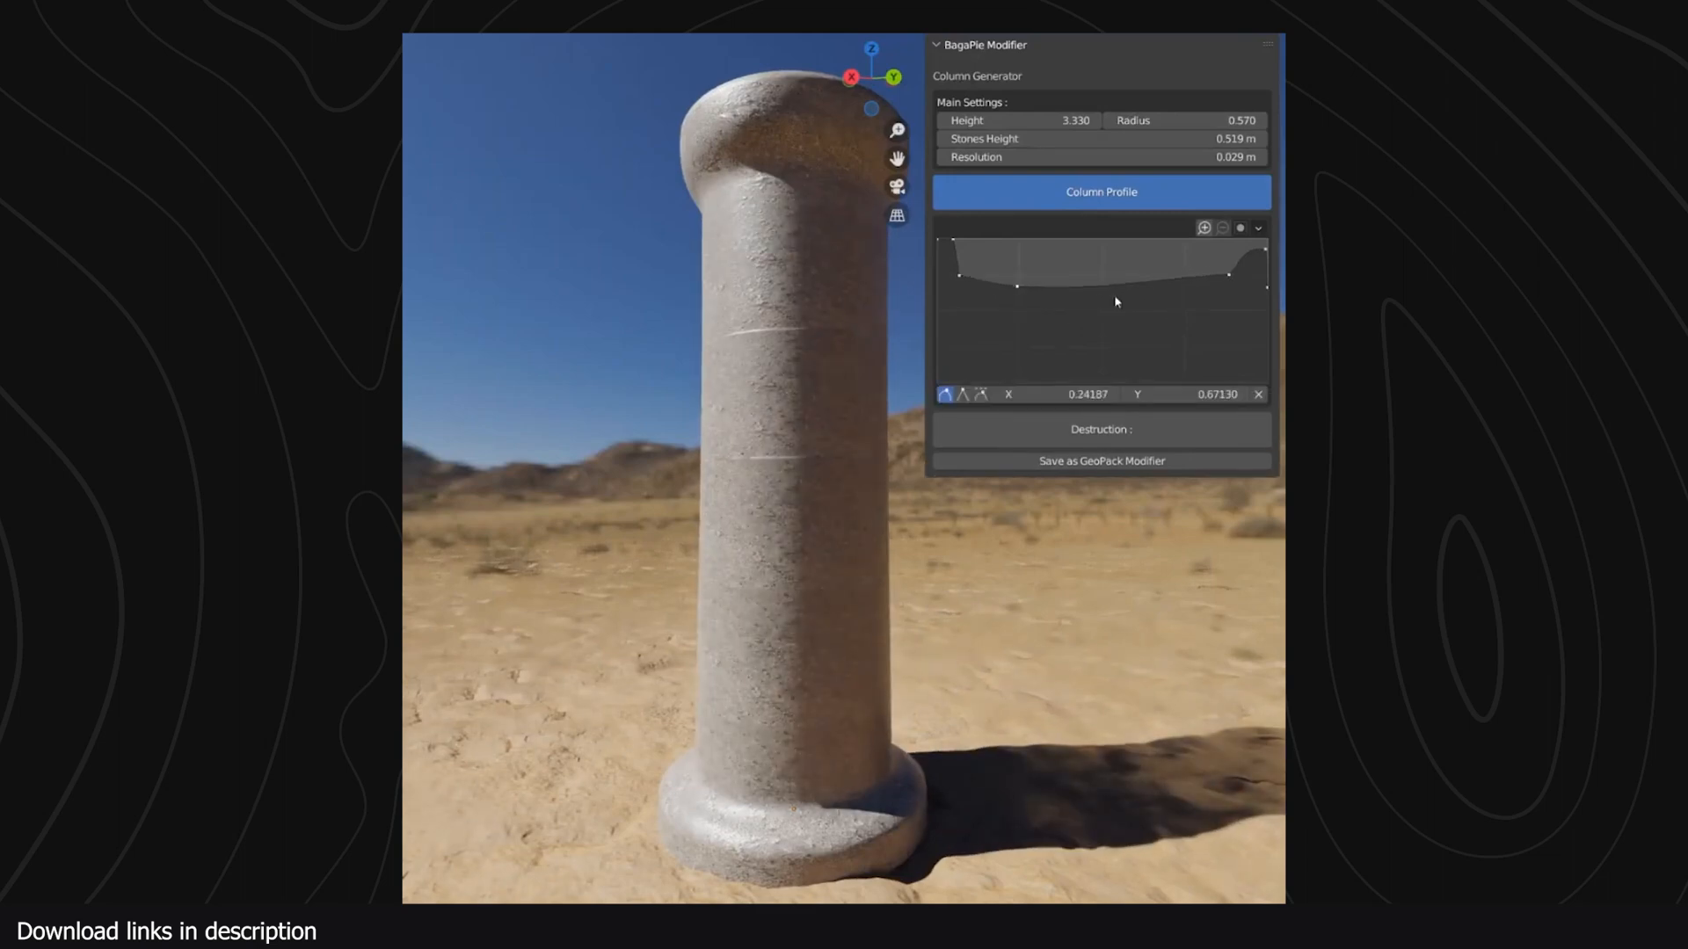
pyautogui.click(1100, 429)
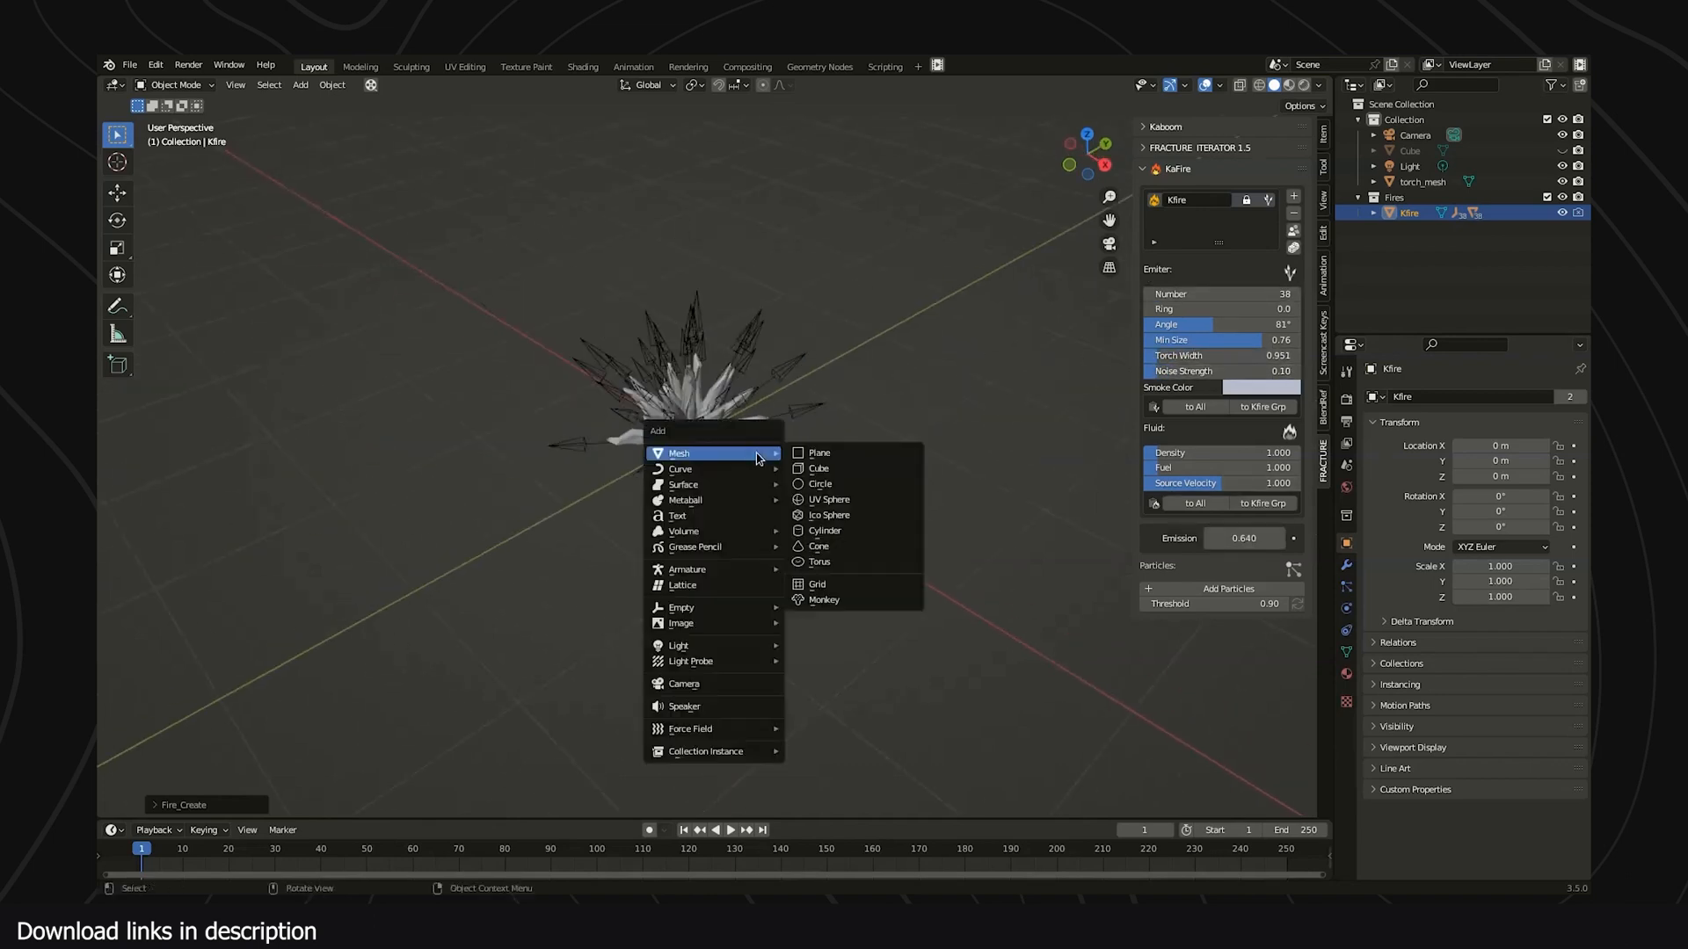
# Run the fracture add-on simulation so the pillars and wooden pieces break into rubble.
pyautogui.click(817, 468)
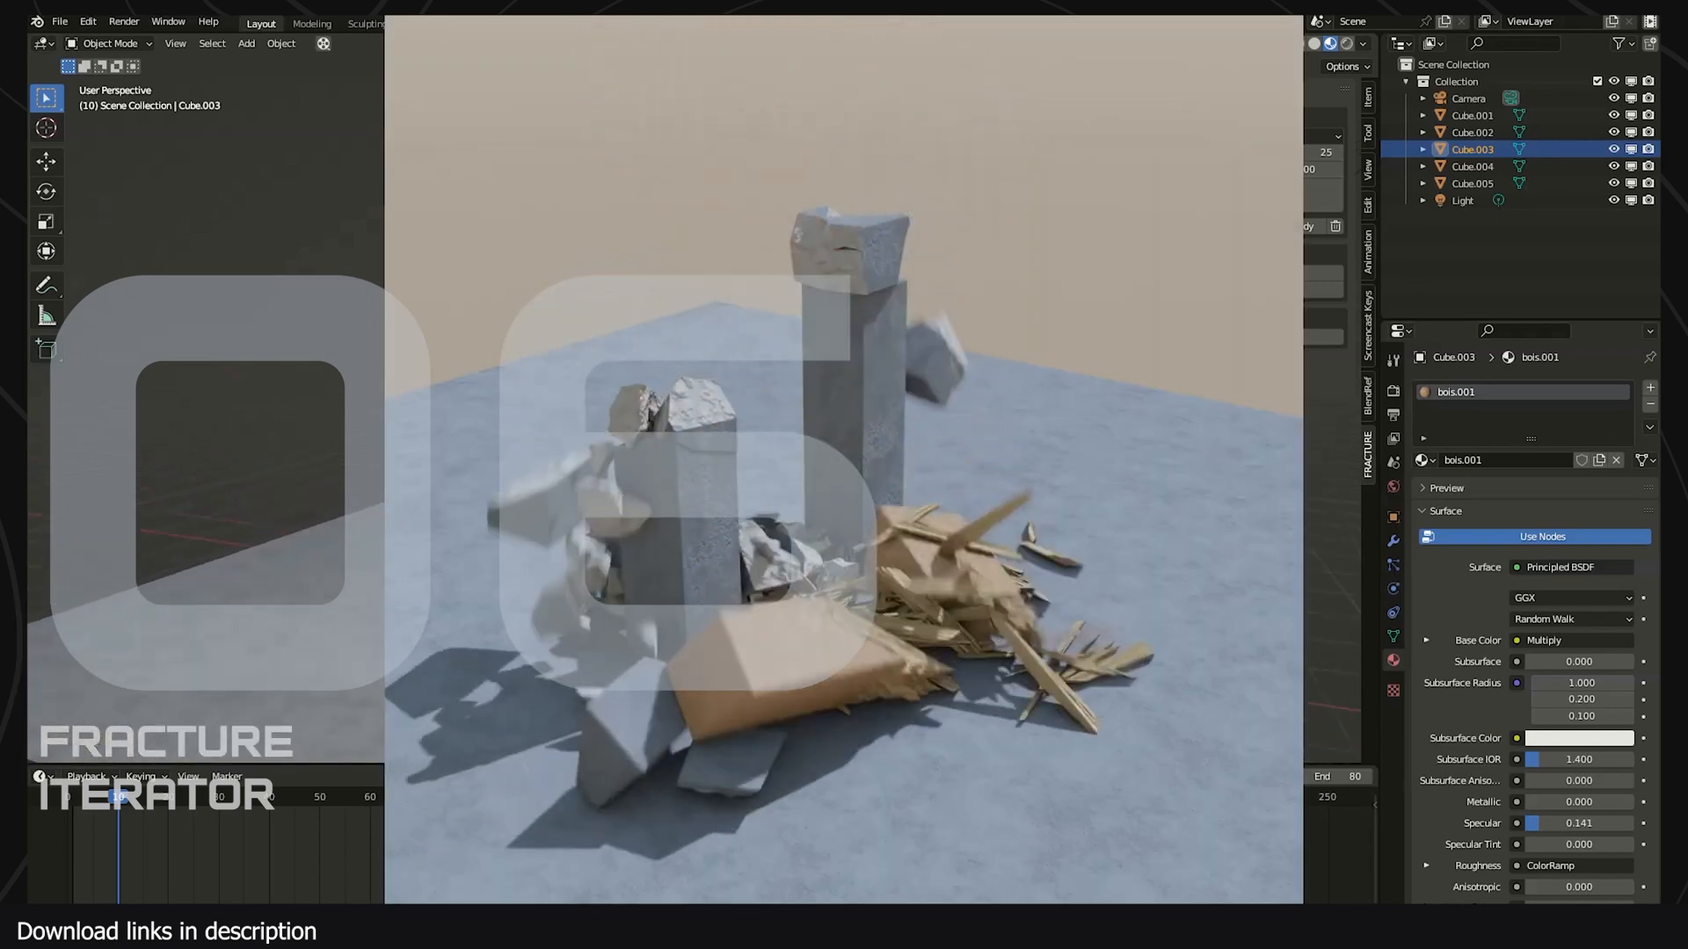
# Voronoi-break the pillar into 40 cells, set rigid bodies, and play the block toppling onto the arch.
pyautogui.click(1467, 99)
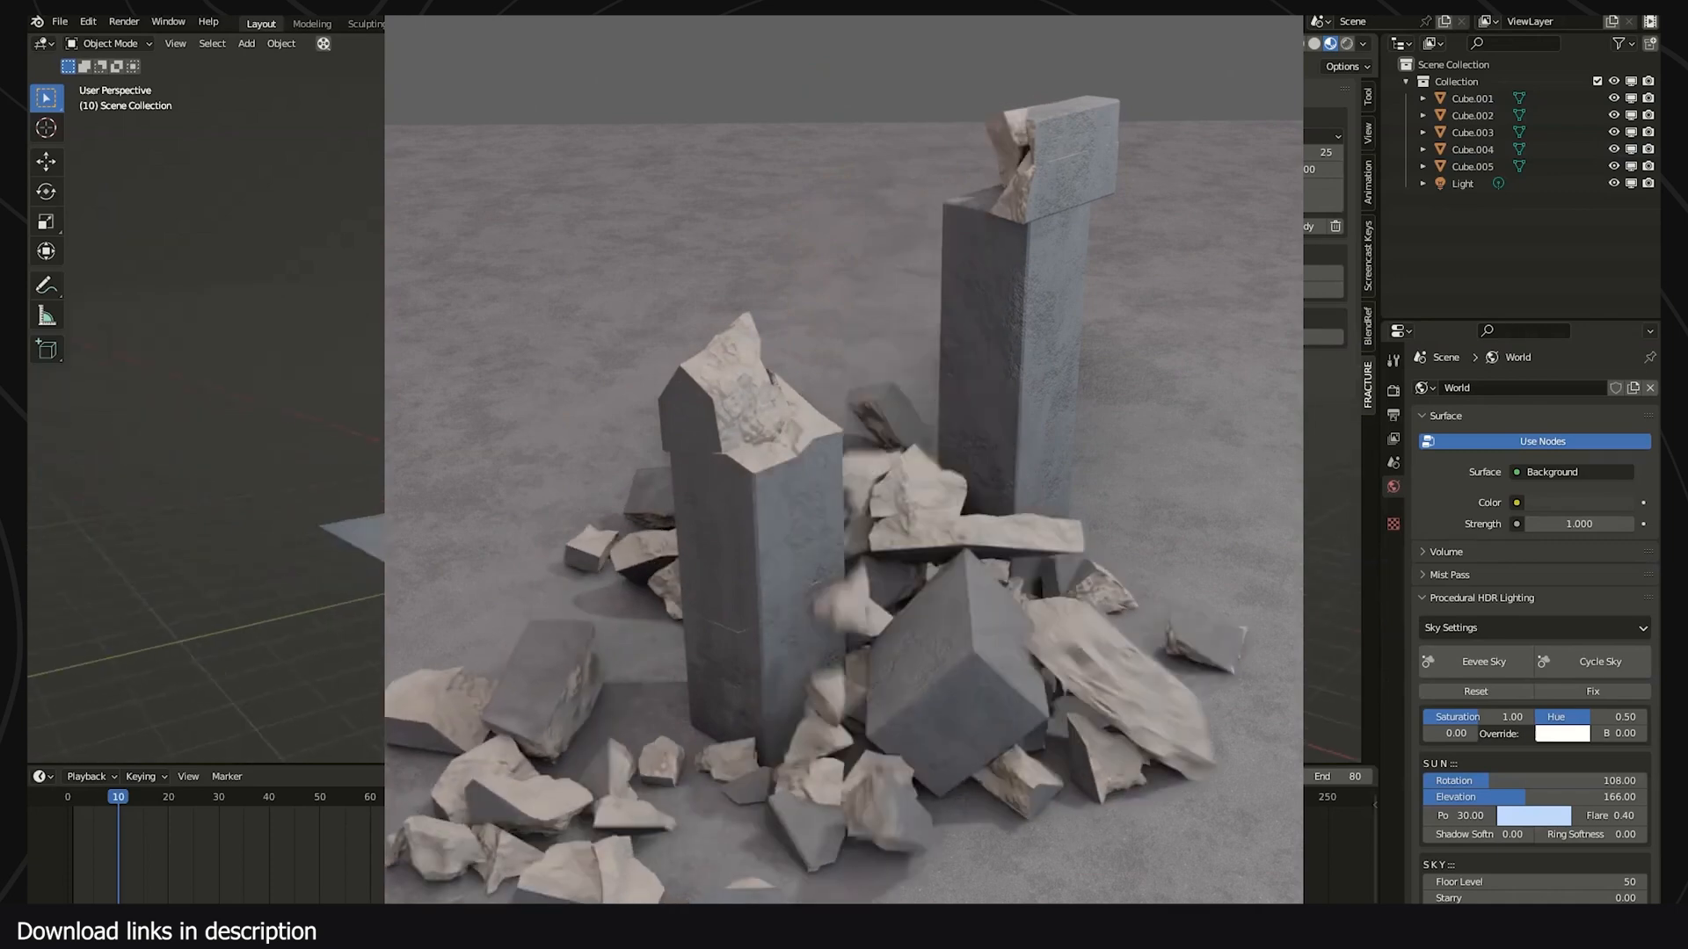
pyautogui.click(88, 21)
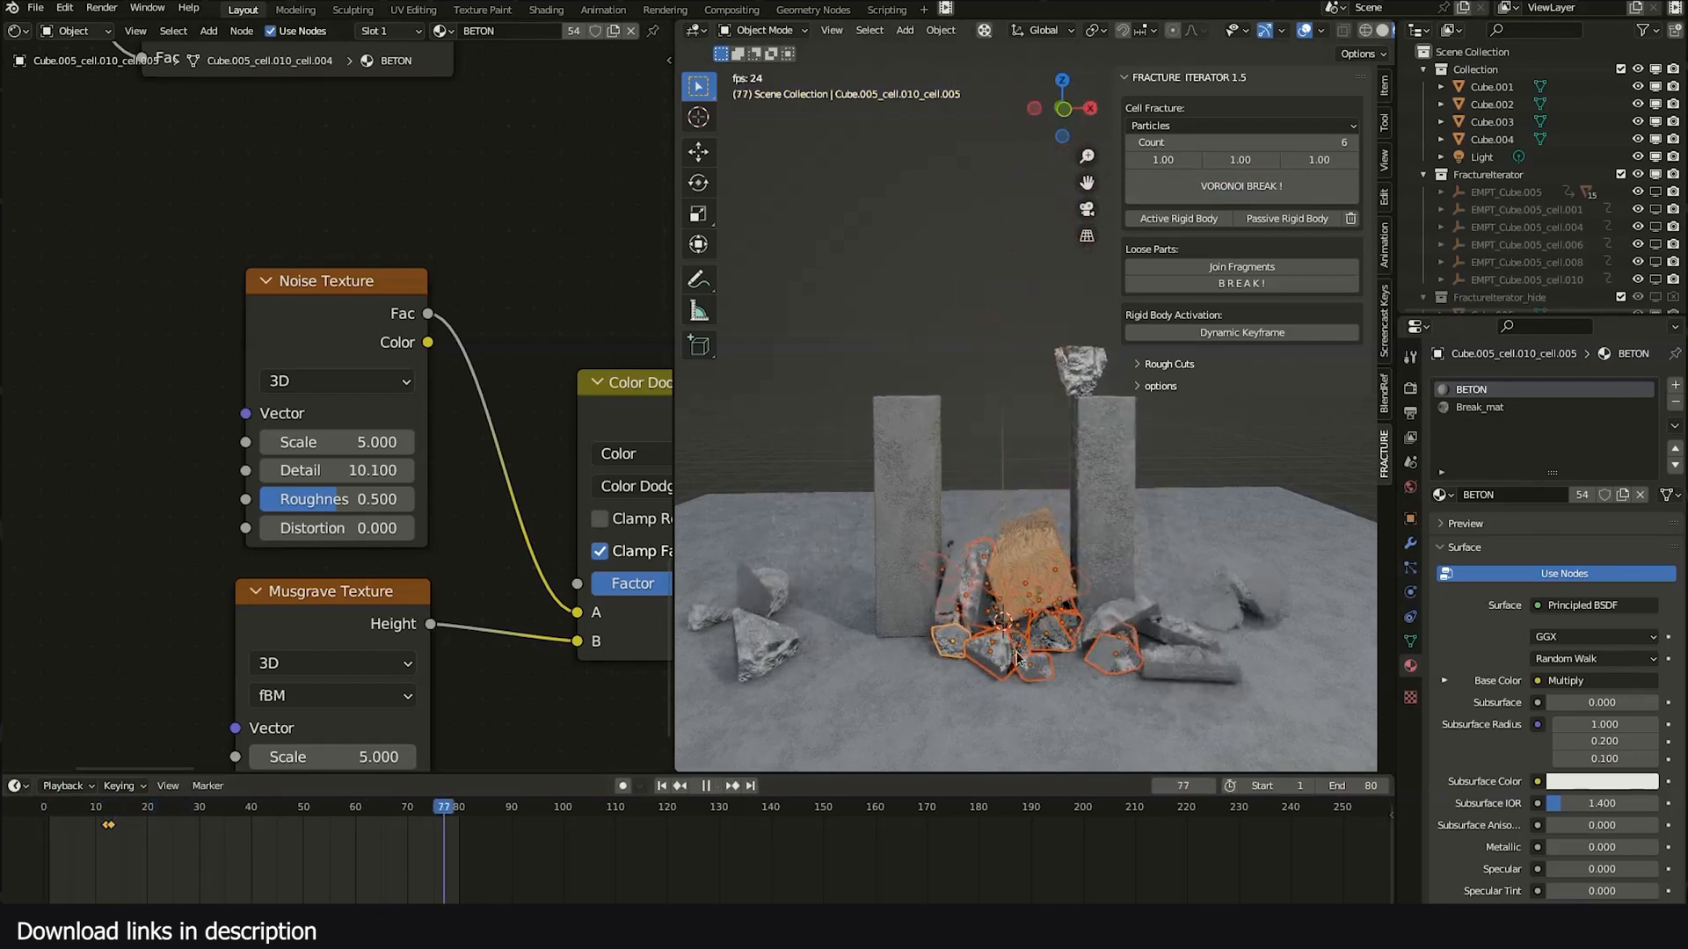
pyautogui.click(153, 807)
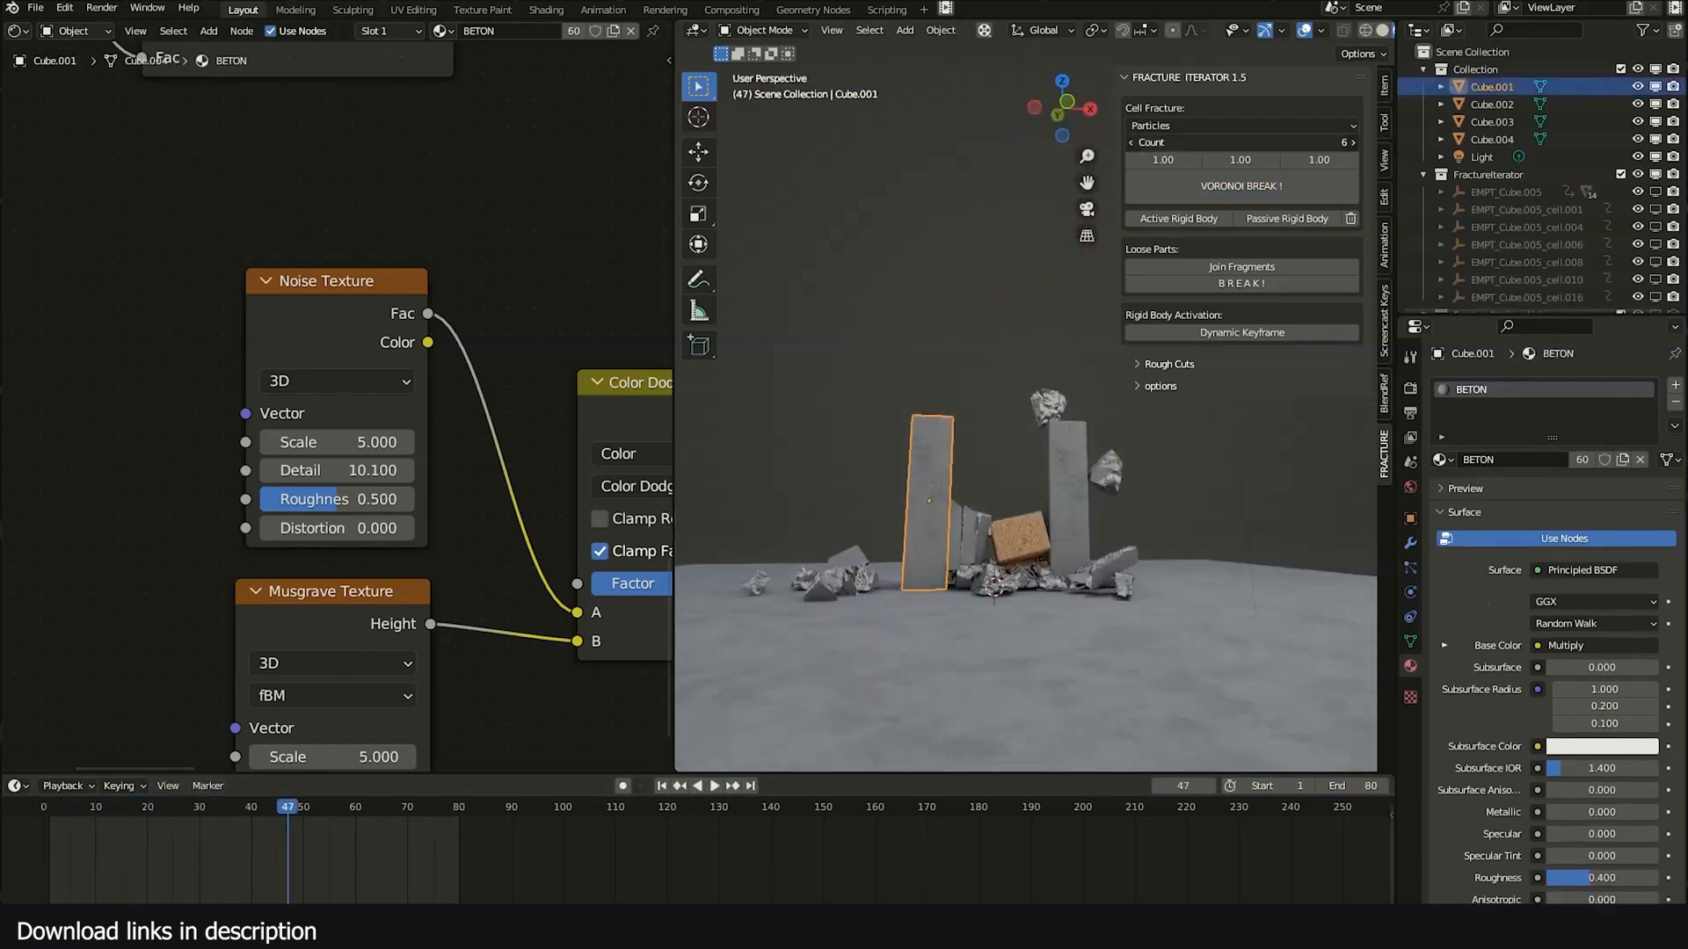
pyautogui.click(714, 786)
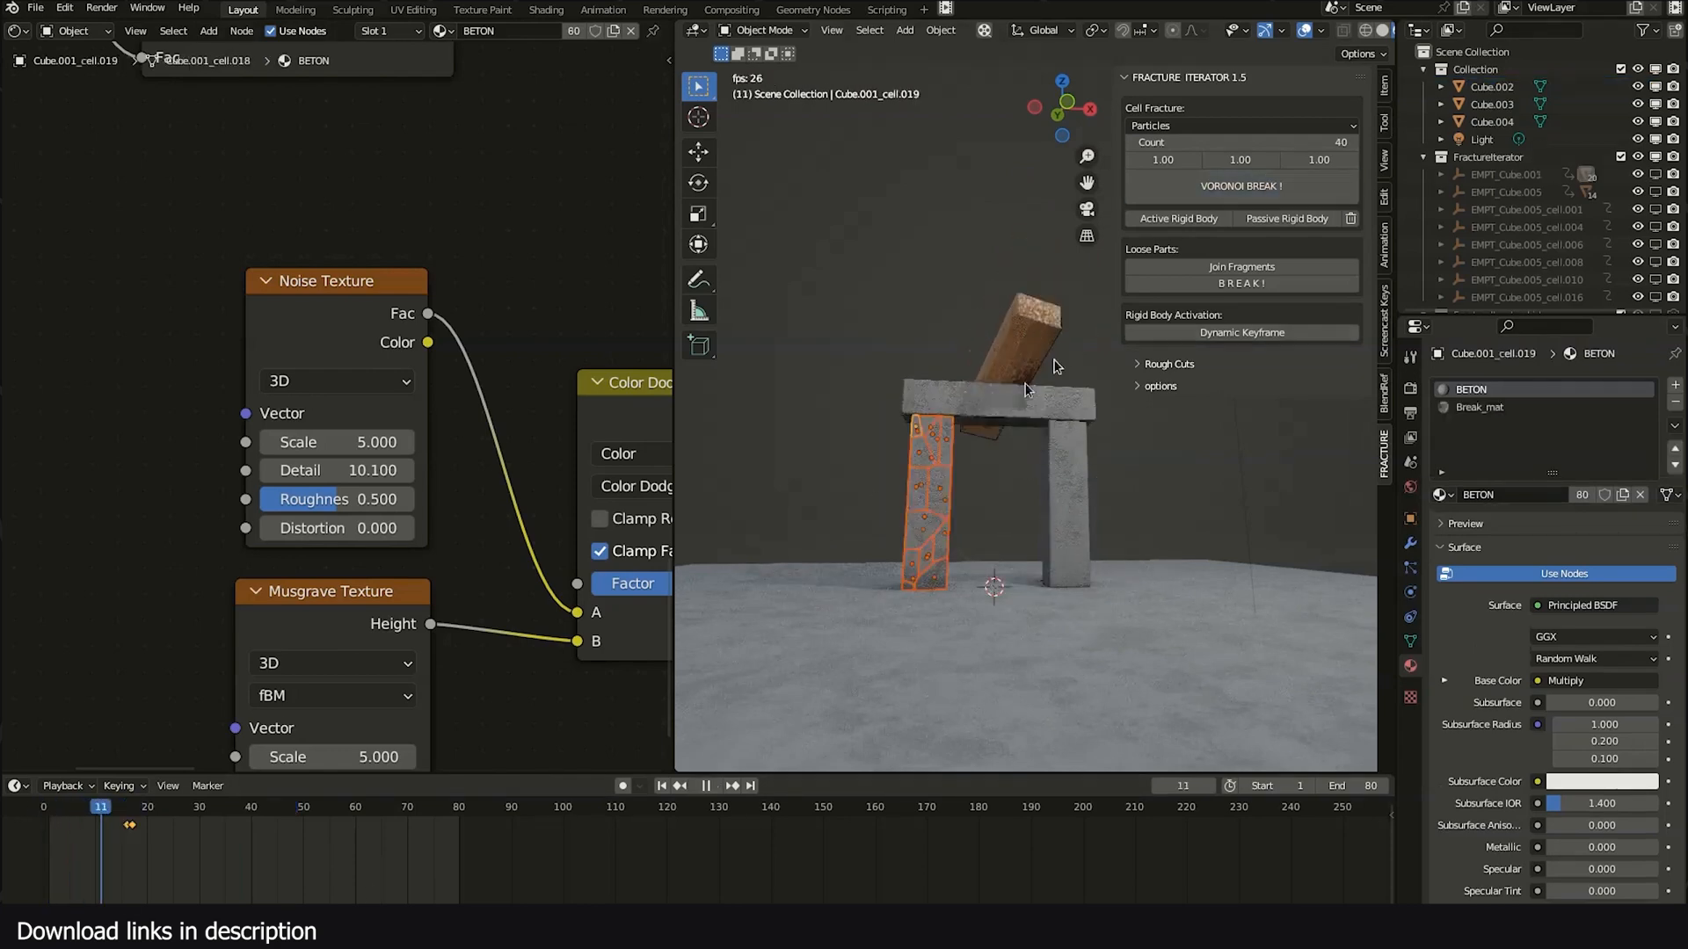
pyautogui.click(716, 784)
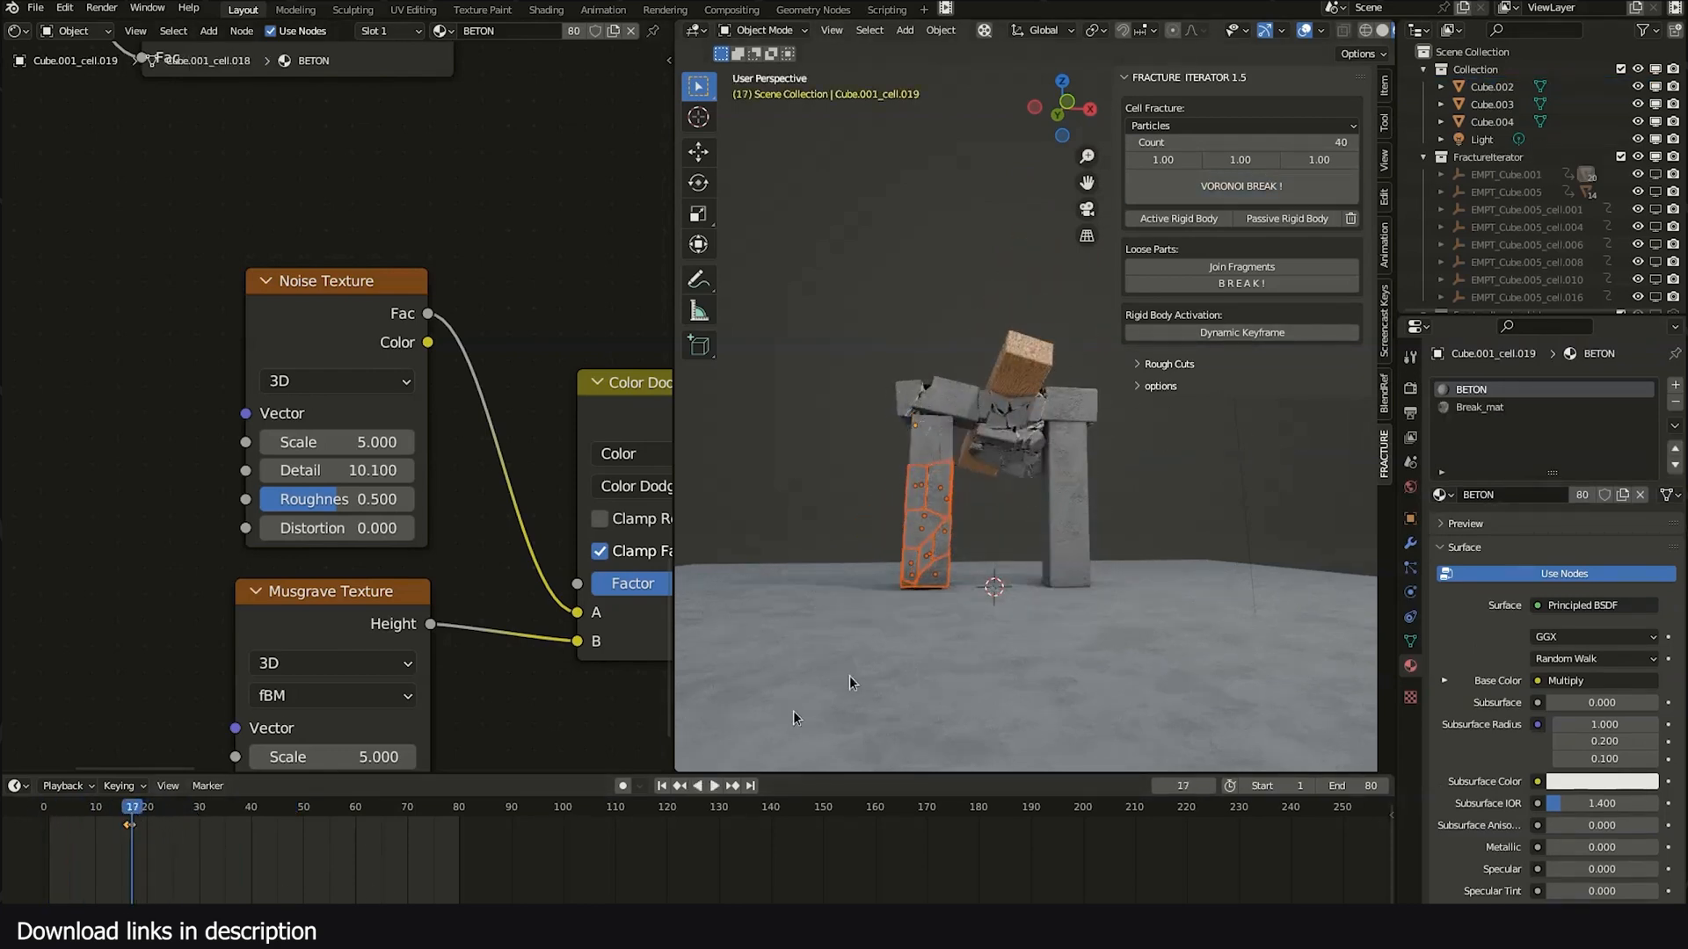